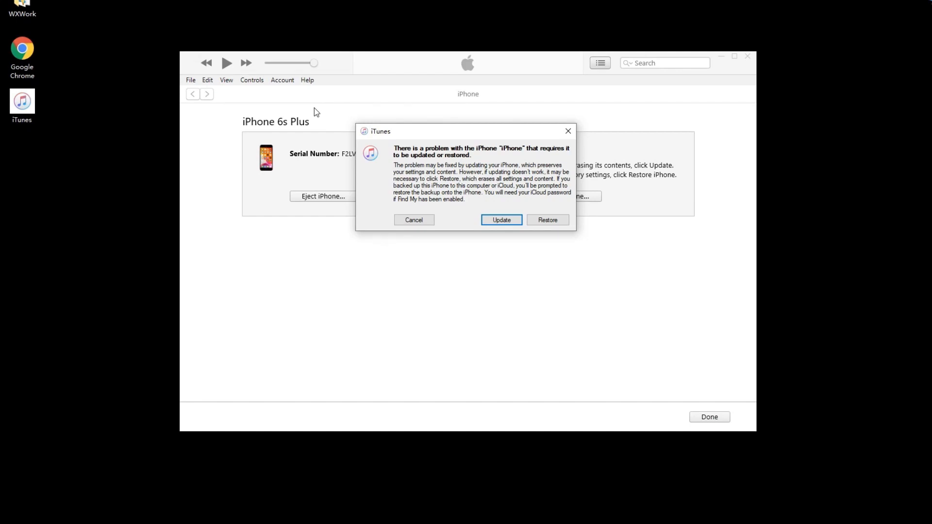
Dismiss the iPhone problem warning, confirm Restore and Update, and view the iPhone Software Update download progress
click(413, 220)
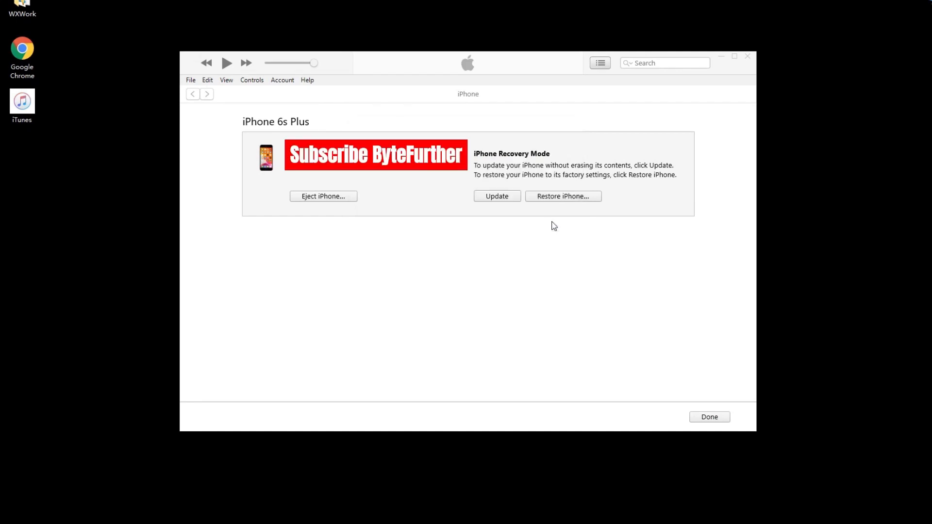
click(562, 197)
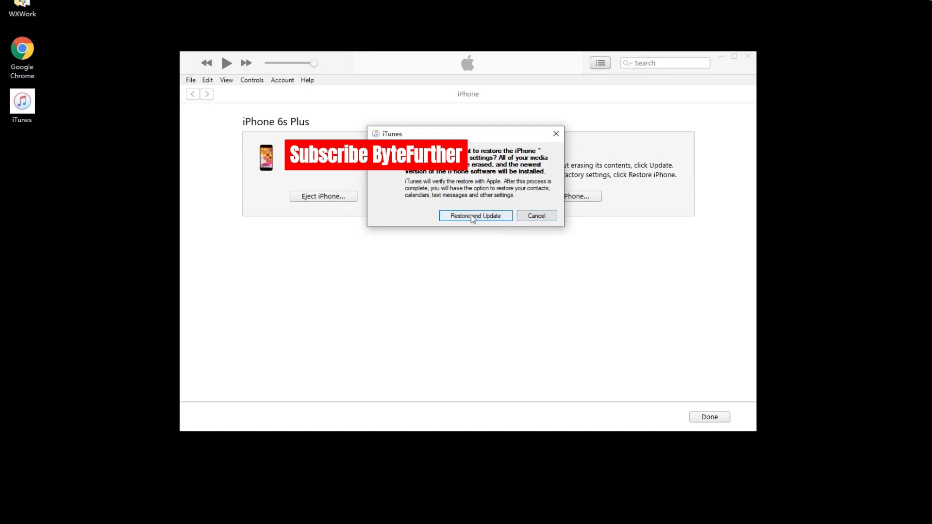
click(474, 216)
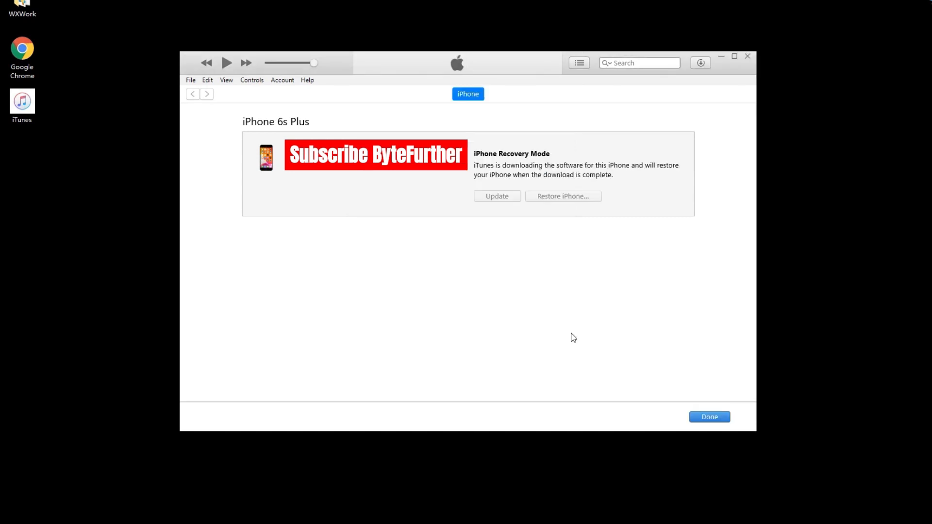
click(700, 62)
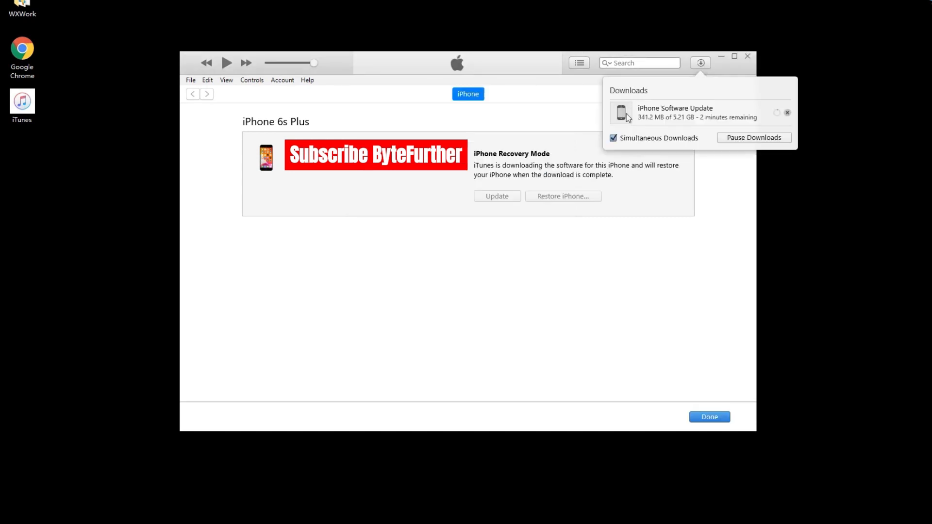